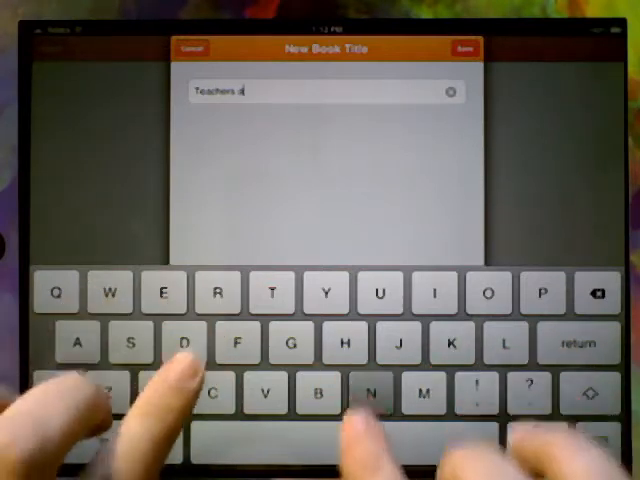
Save a new book titled 'Teachers and iPads' and enter its empty Chapter 1
type("and iPad")
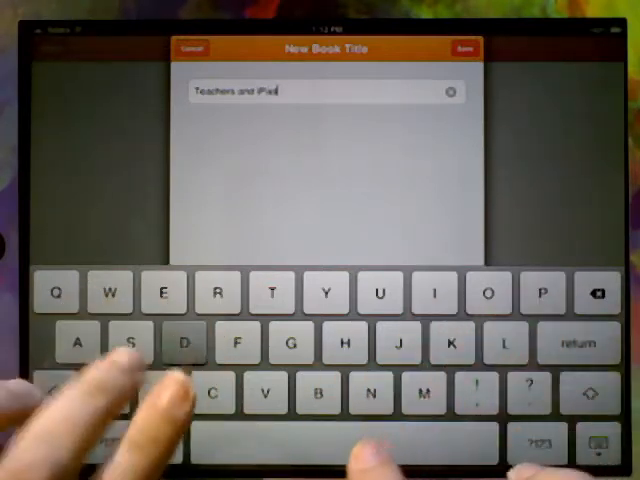
type("s")
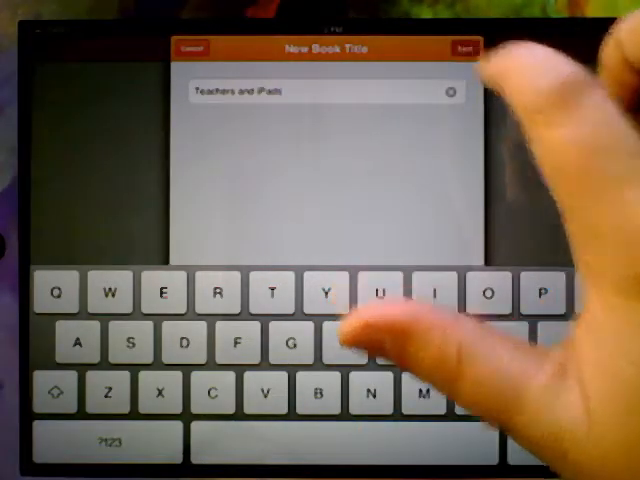
left_click(466, 48)
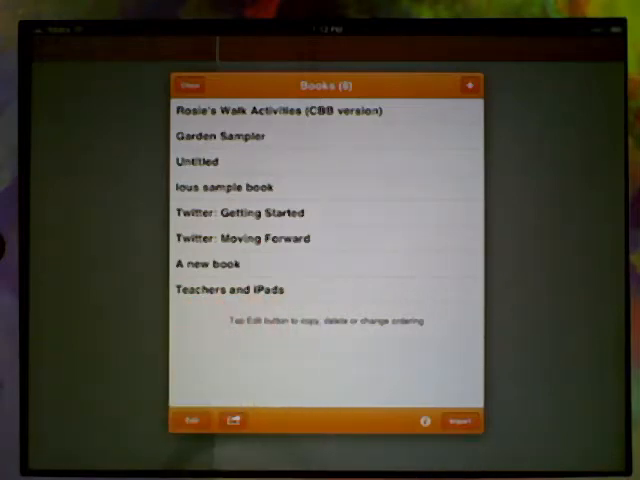
left_click(228, 288)
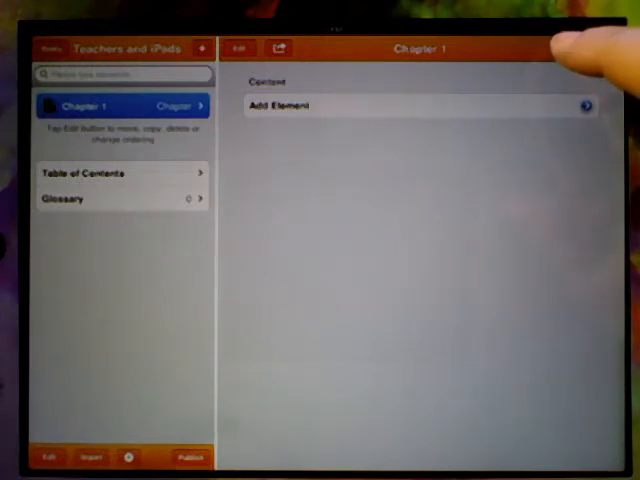
Add a title element reading 'Great iPad Accessories' to Chapter 1
left_click(584, 104)
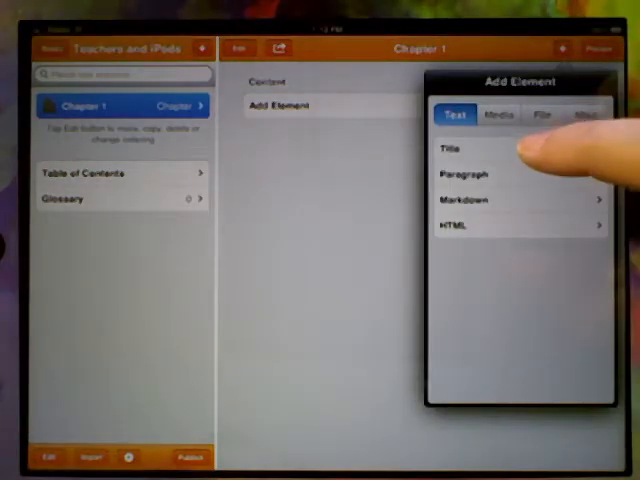
left_click(452, 148)
type("Creat")
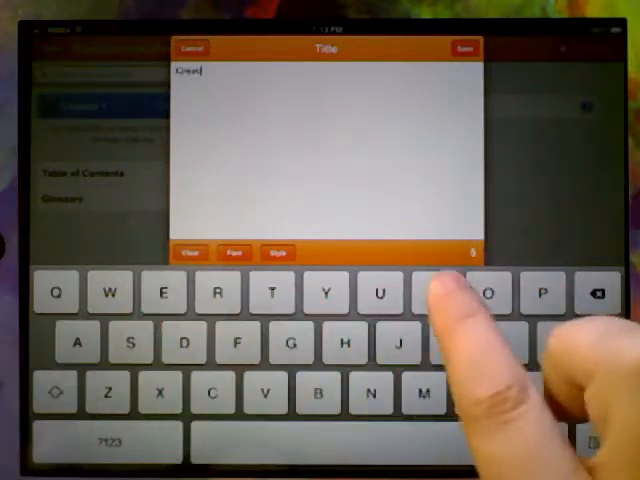
type("iPad Accessories")
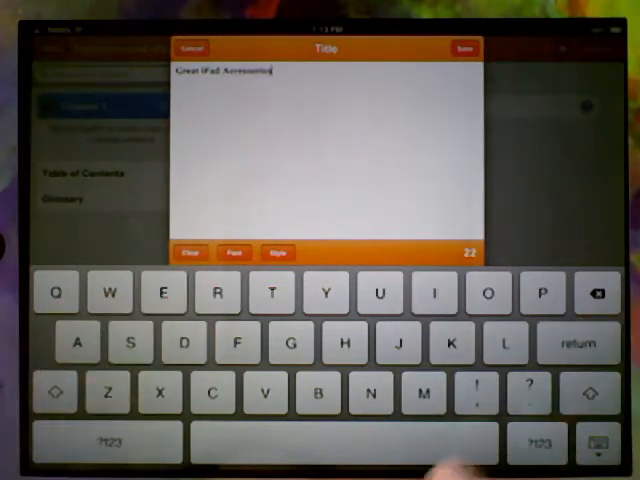
left_click(464, 48)
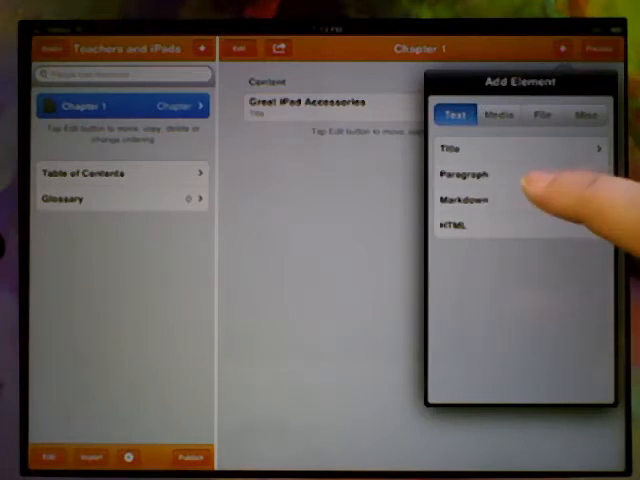
Start a paragraph element and write the text about iPad accessories in the classroom
left_click(464, 174)
type("iPad ")
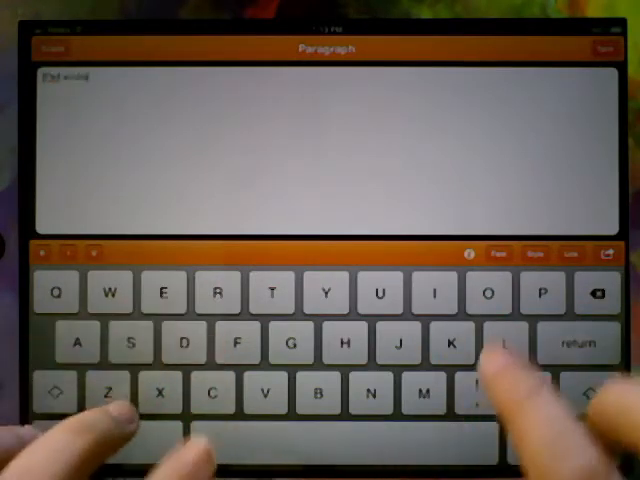
type("accessories of")
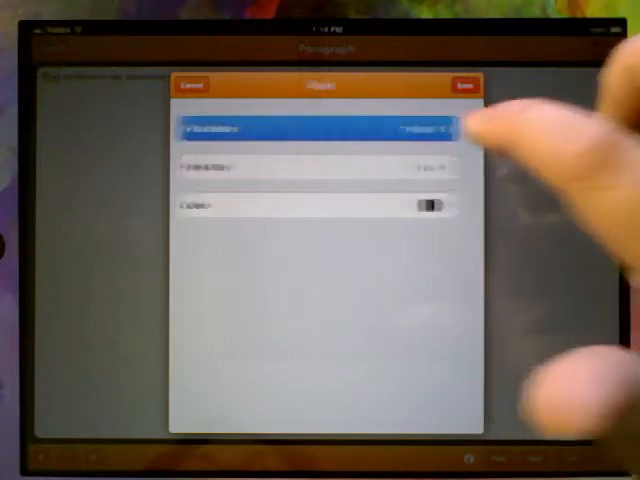
Set the paragraph font to Verdana and choose a new text colour
left_click(320, 128)
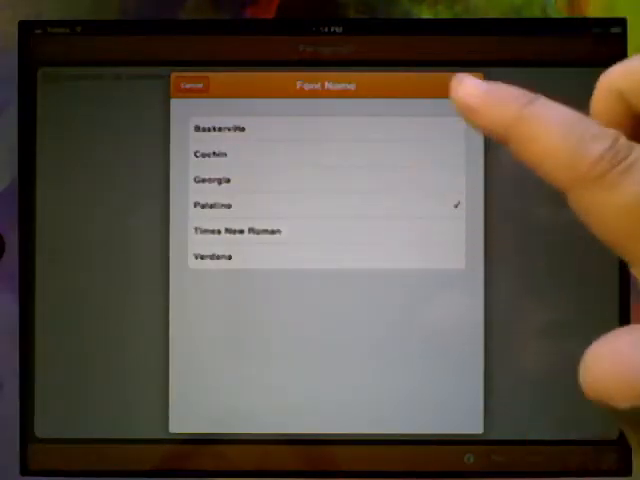
left_click(212, 256)
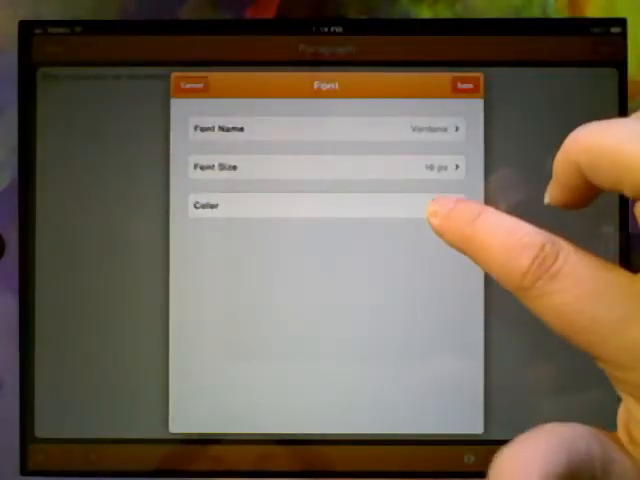
left_click(324, 204)
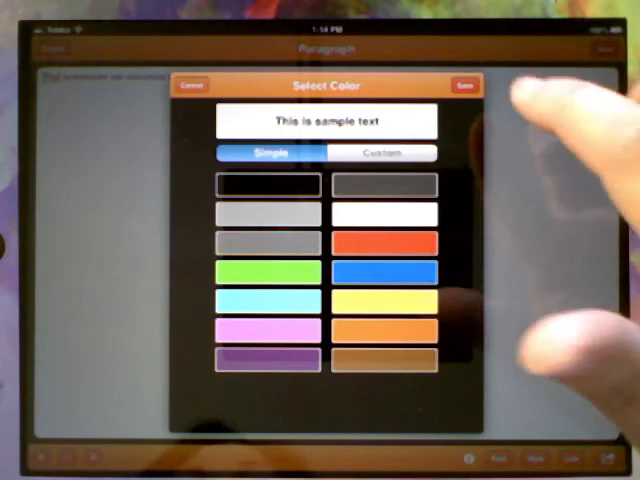
left_click(192, 84)
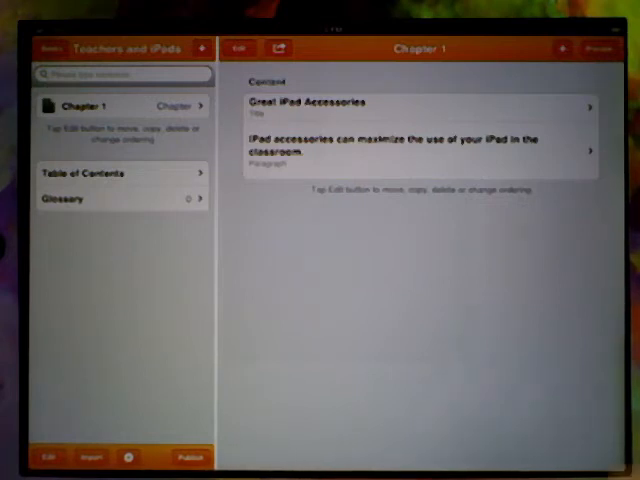
Insert an image element using a photo chosen from the Camera Roll
left_click(562, 48)
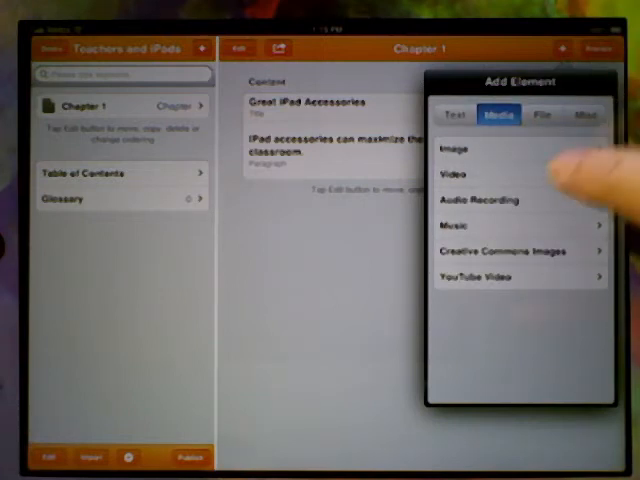
left_click(456, 148)
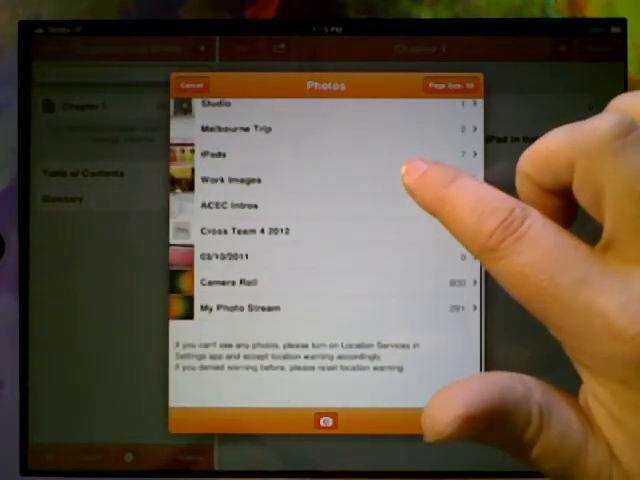
scroll("down", 3)
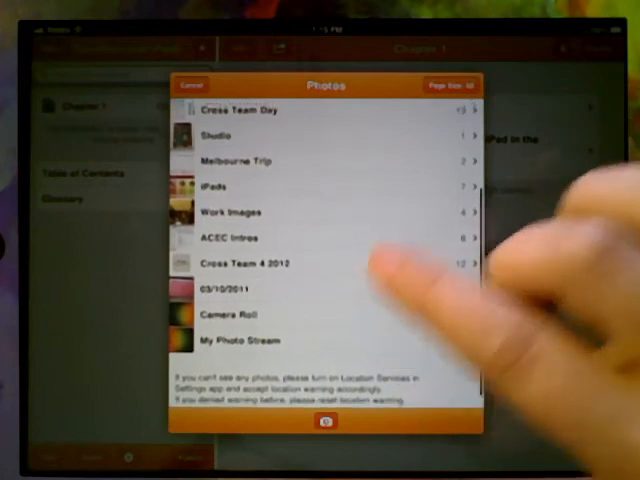
left_click(230, 314)
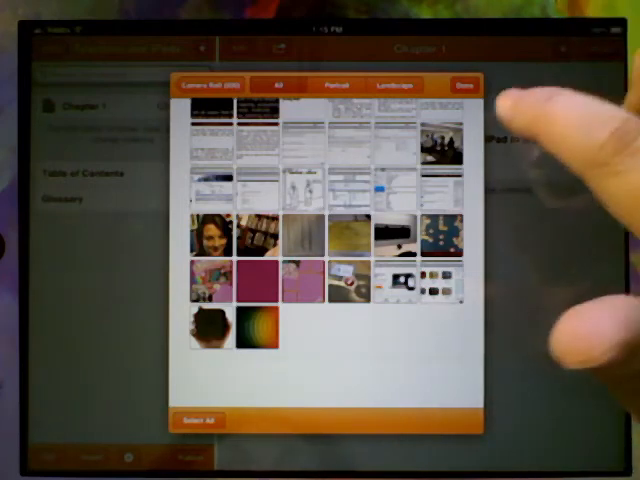
left_click(464, 84)
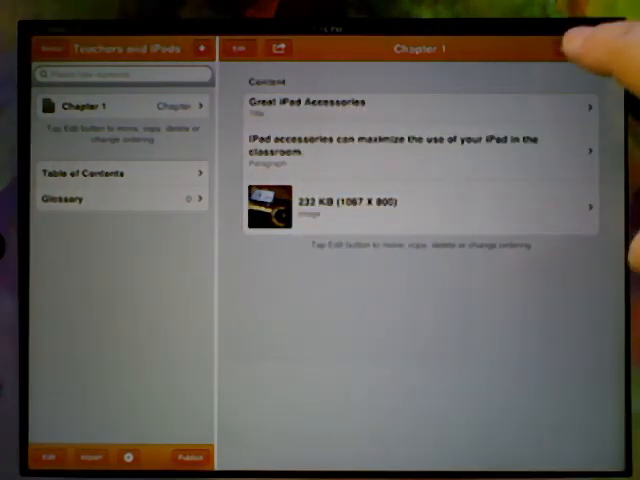
Add a video element and select a clip from the Camera Roll
left_click(592, 48)
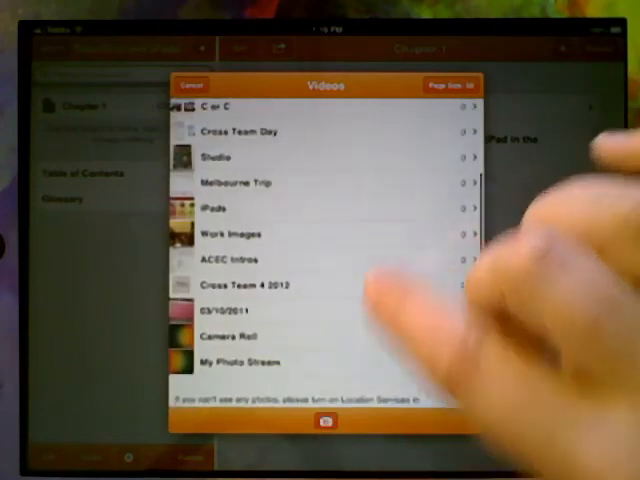
left_click(230, 336)
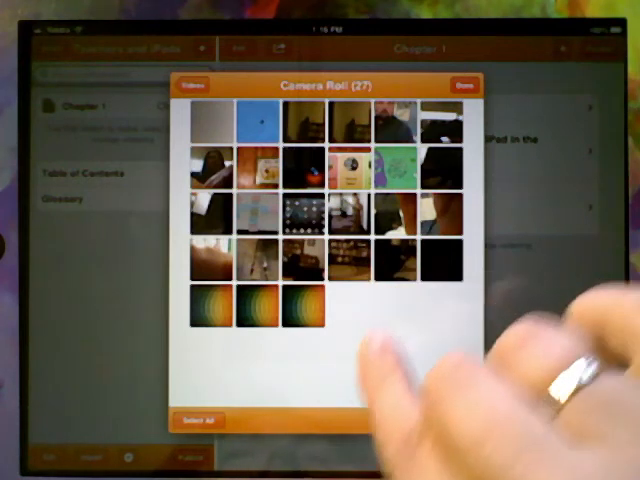
left_click(304, 304)
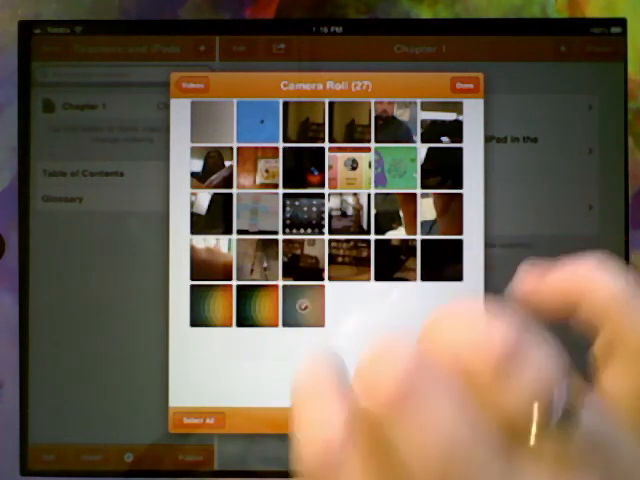